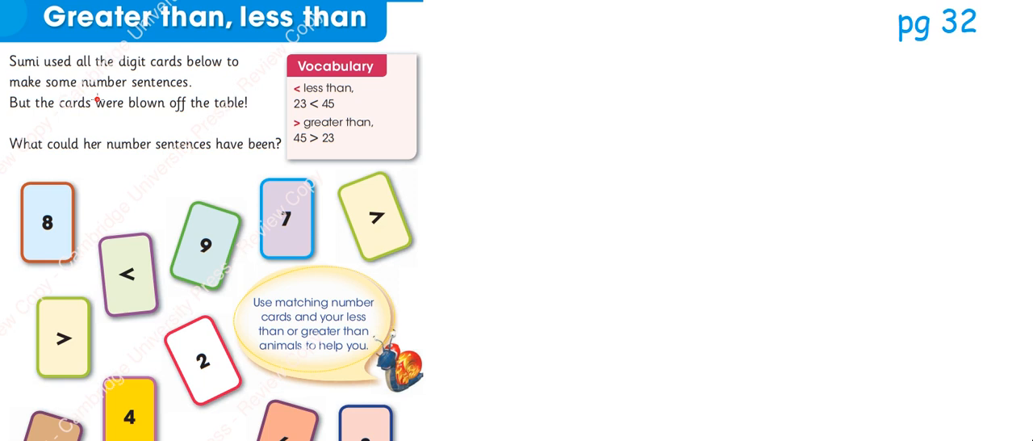
{"action": "mouse_move", "coordinate": [498, 162]}
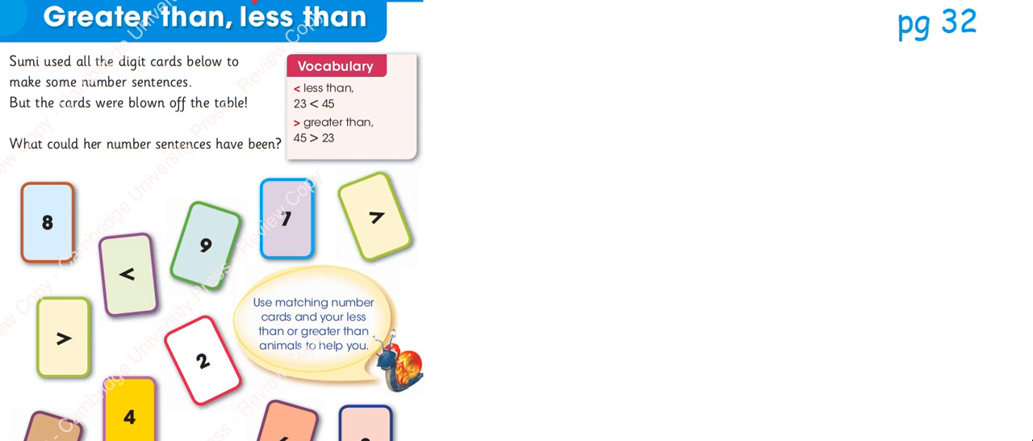
{"action": "mouse_move", "coordinate": [535, 188]}
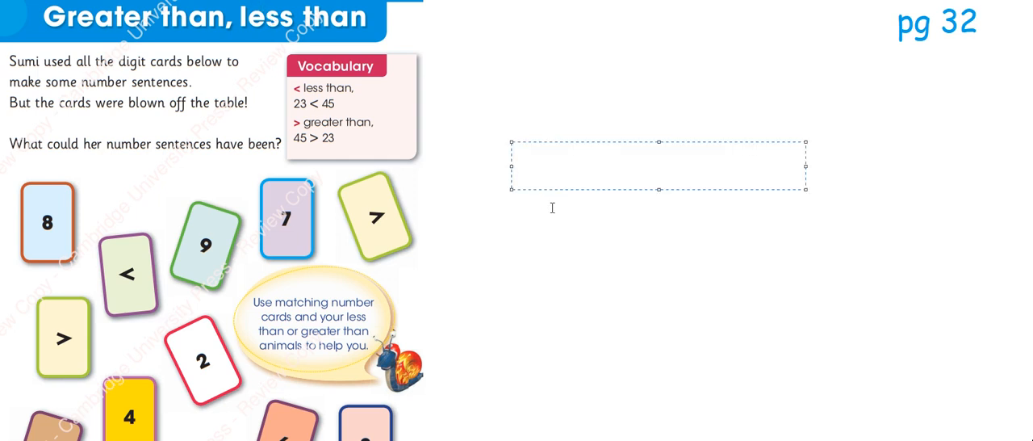
- Write the red number sentence 3 + 2 = 5 in the text box
{"action": "type", "text": "3"}
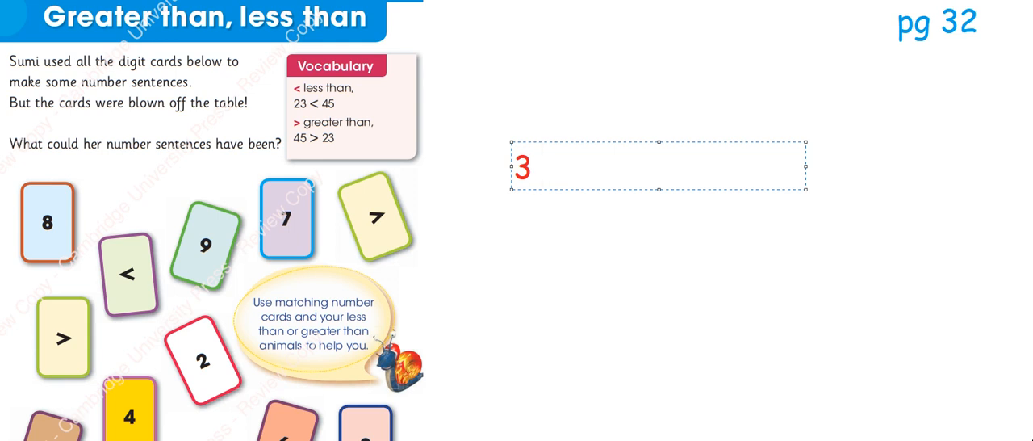
{"action": "type", "text": "+ 2"}
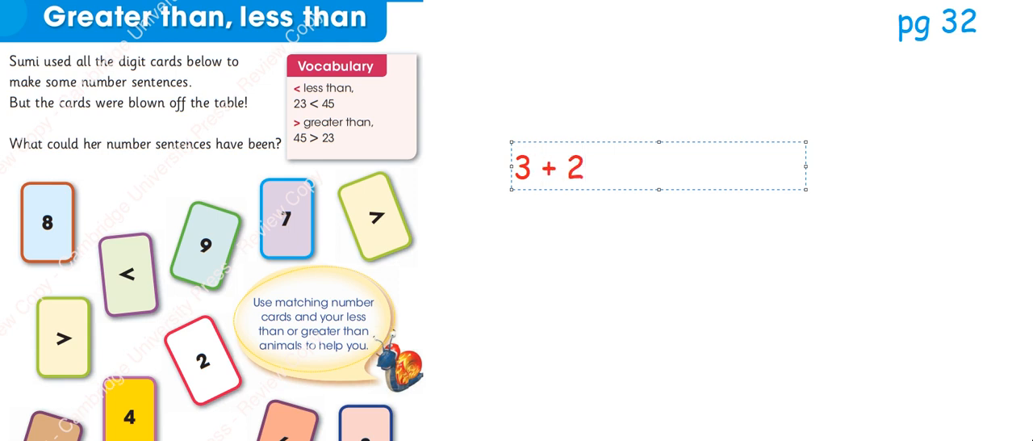
{"action": "type", "text": "="}
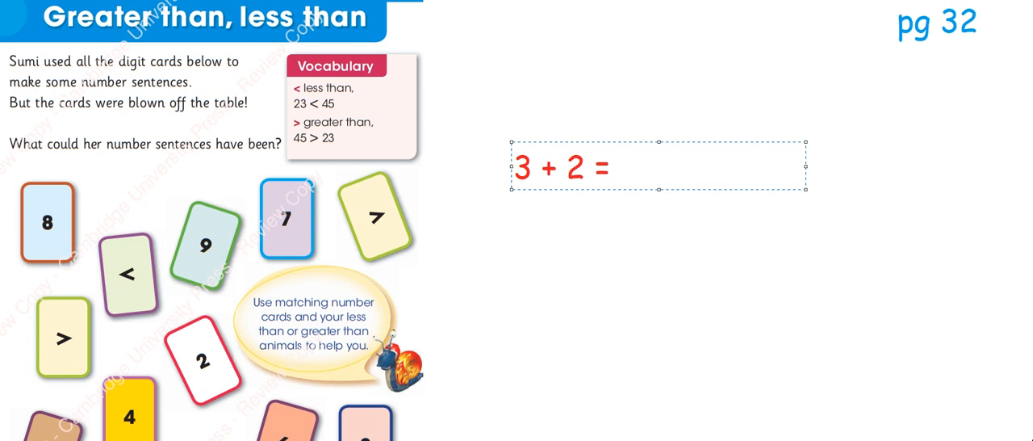
{"action": "type", "text": "5"}
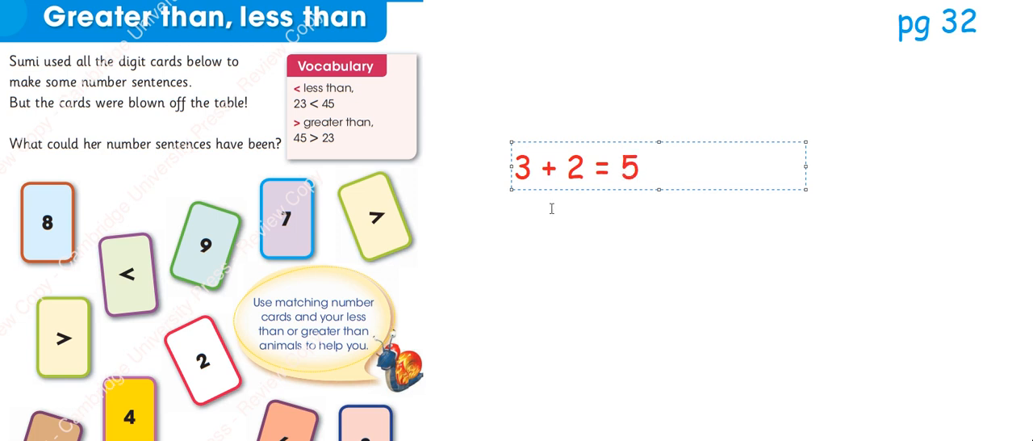
{"action": "mouse_move", "coordinate": [655, 184]}
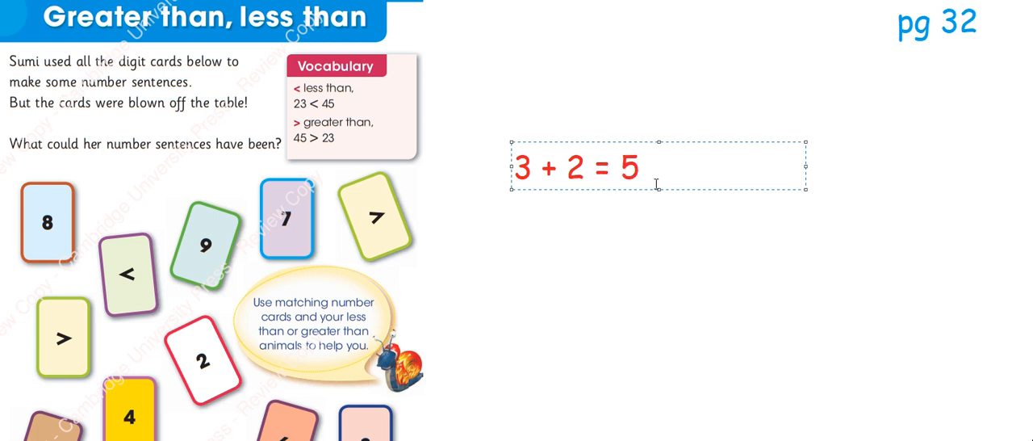
- Make the text box taller and add 4 > 3 on a second line
{"action": "left_click_drag", "start_coordinate": [658, 190], "coordinate": [659, 236]}
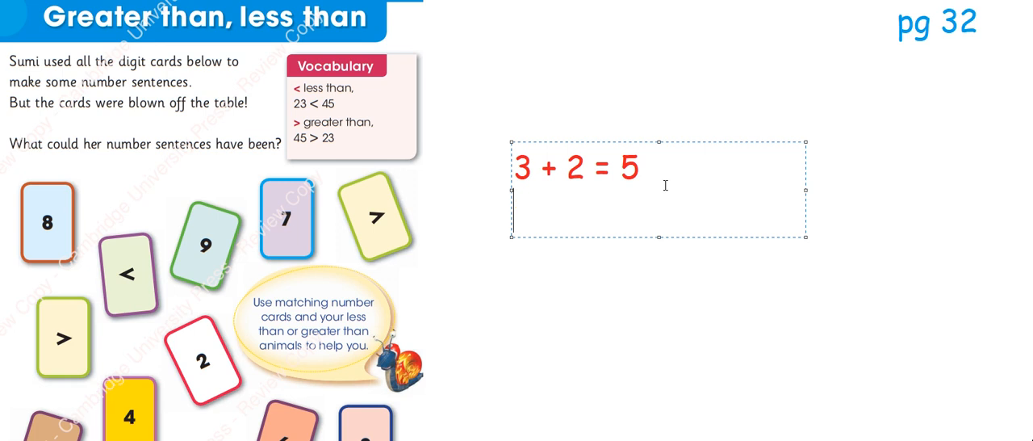
{"action": "type", "text": "4"}
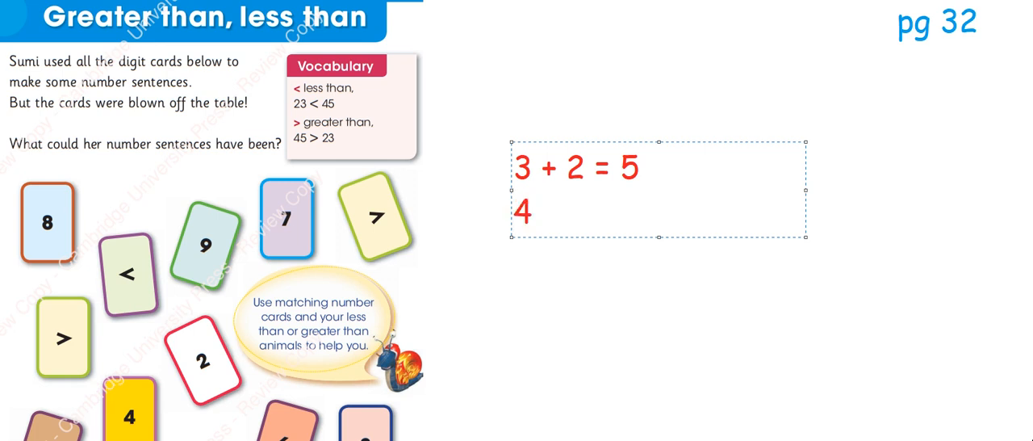
{"action": "type", "text": ">"}
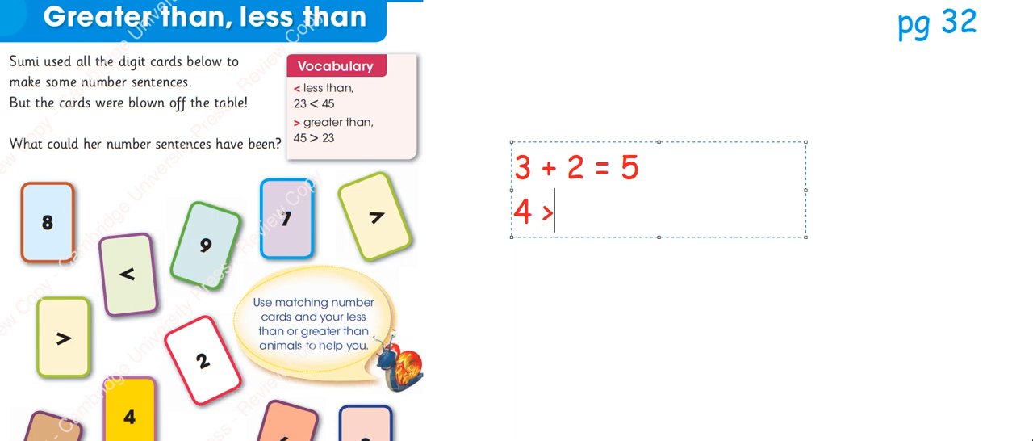
{"action": "type", "text": "3"}
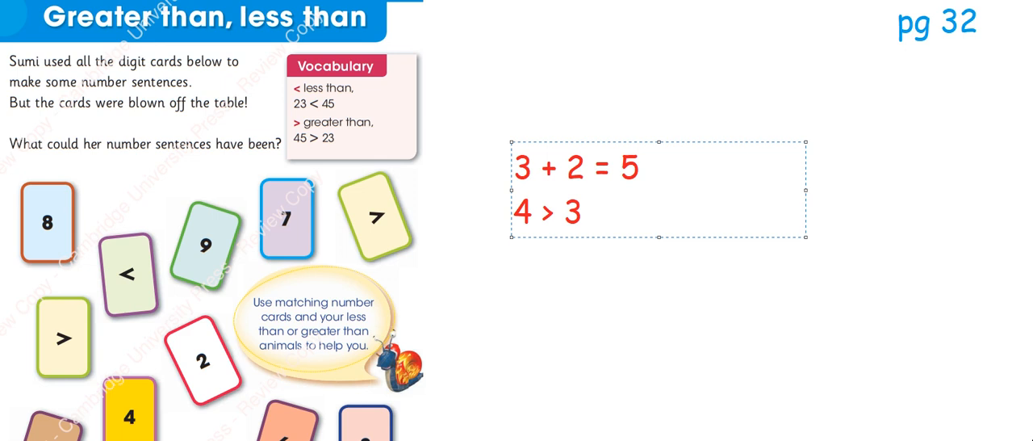
{"action": "key", "text": "Backspace"}
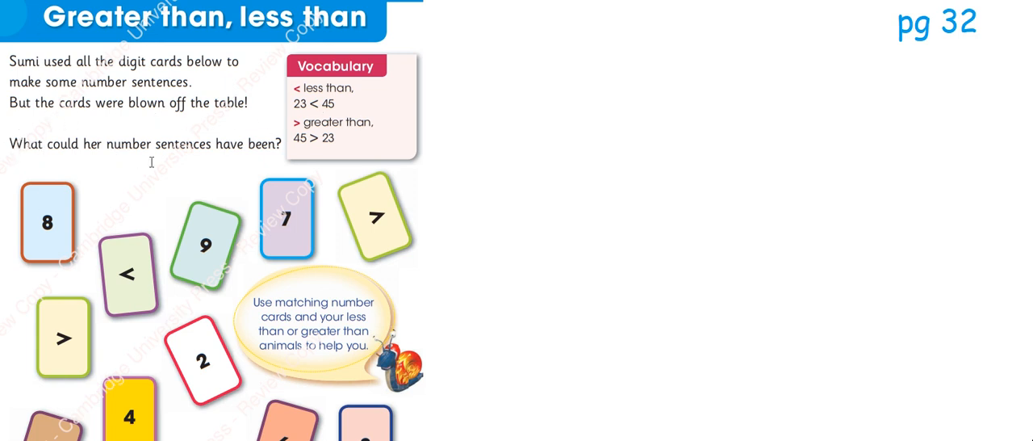
- Scroll the worksheet page down to reach the comparison-symbol cards
{"action": "scroll", "scroll_direction": "down", "scroll_amount": 3}
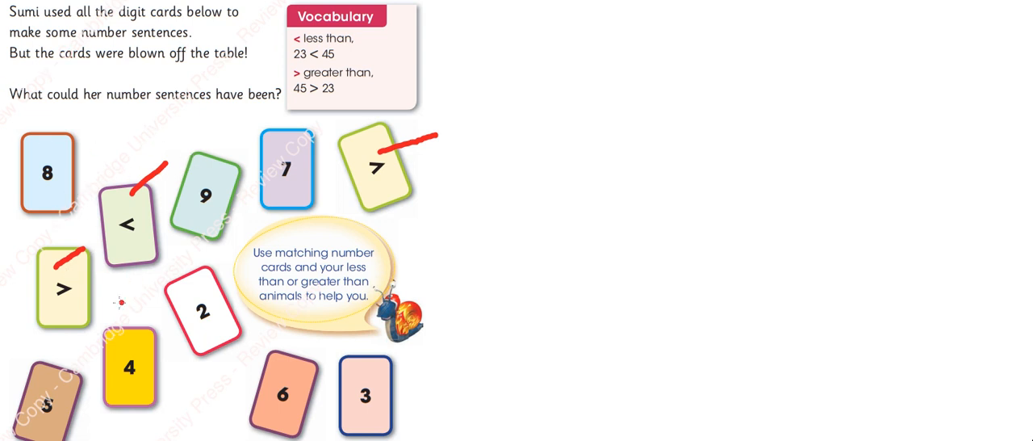
{"action": "mouse_move", "coordinate": [120, 304]}
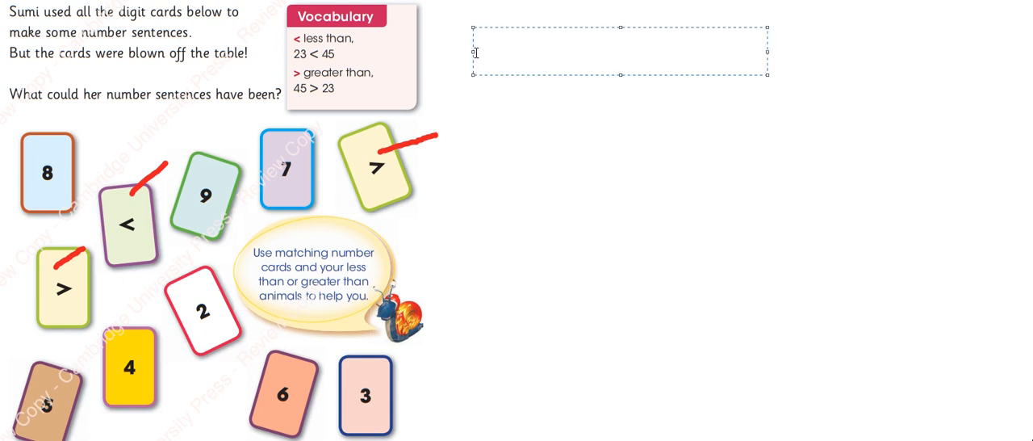
- Enter the red digits 8 9 7 5 4 2 6 3 followed by the > > < symbols in a new text box
{"action": "type", "text": "9"}
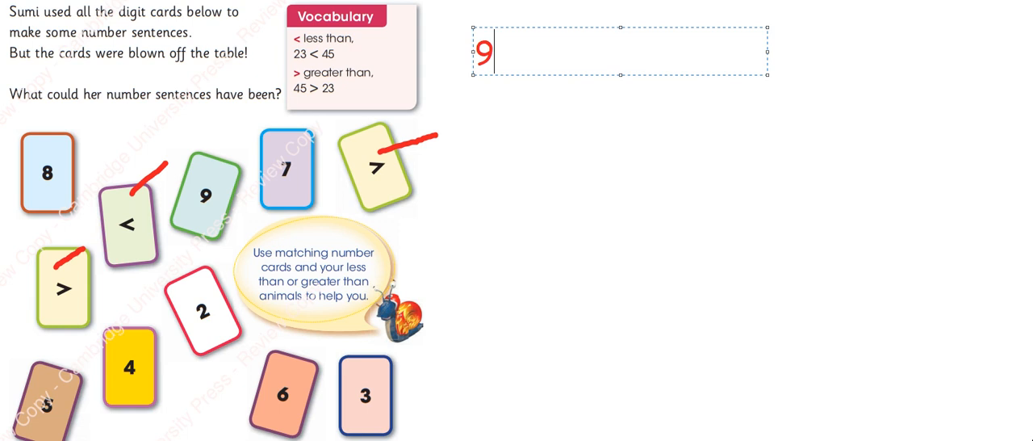
{"action": "type", "text": "8"}
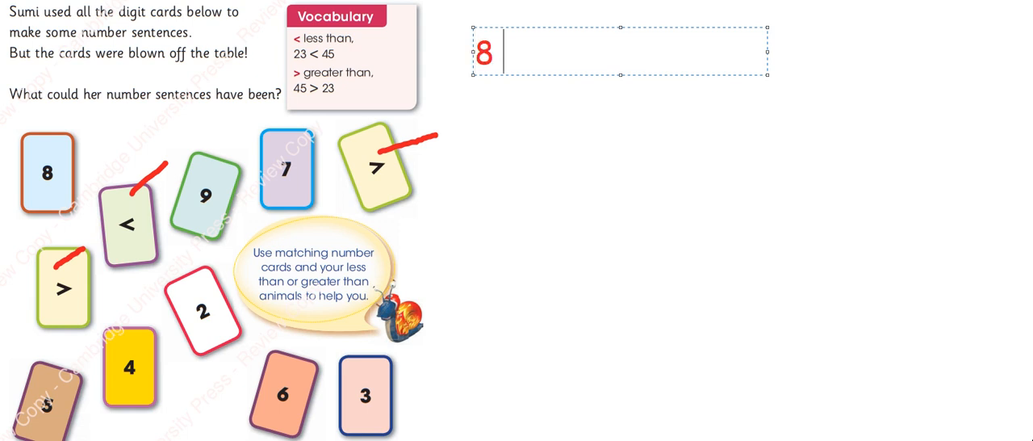
{"action": "type", "text": "9"}
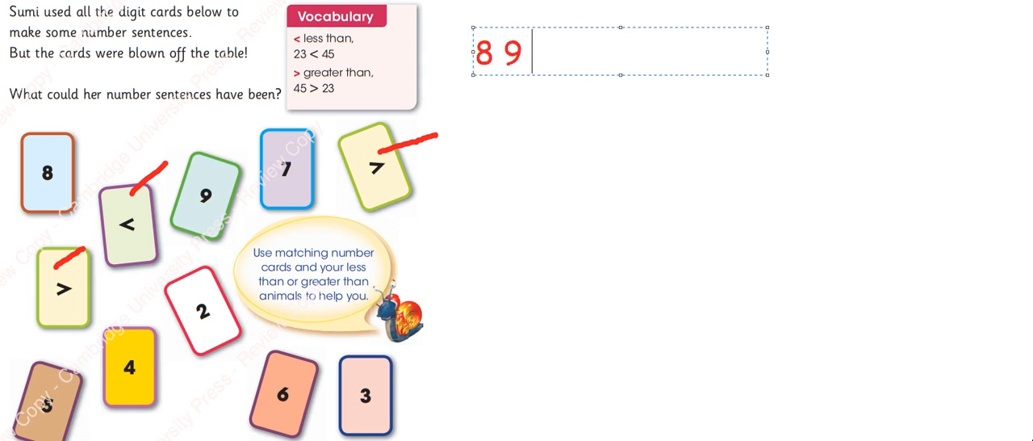
{"action": "type", "text": "7"}
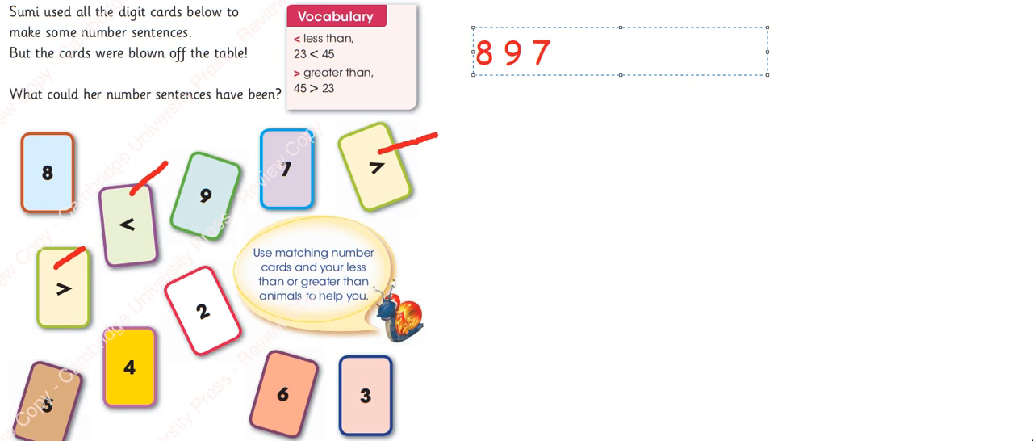
{"action": "type", "text": "54"}
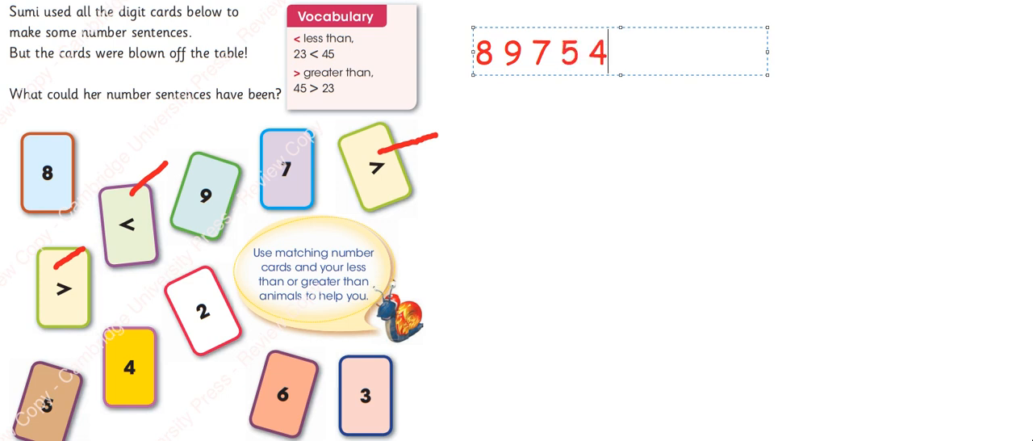
{"action": "type", "text": "2"}
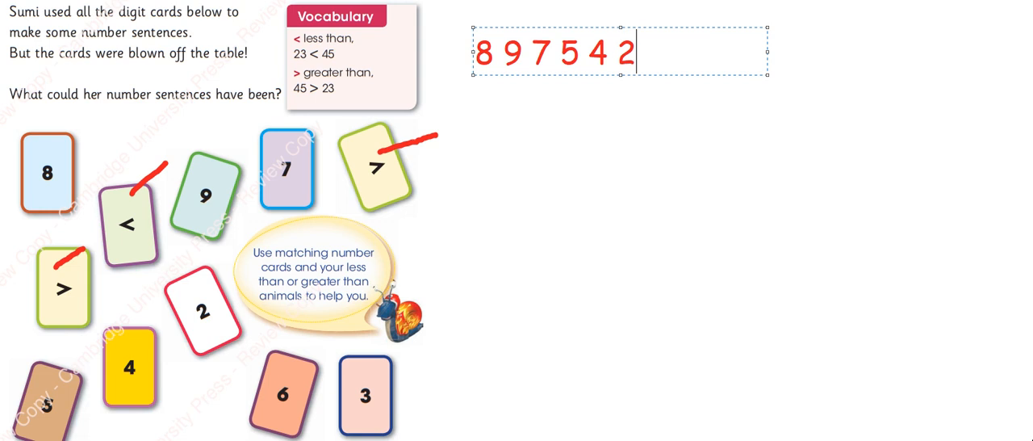
{"action": "type", "text": "63"}
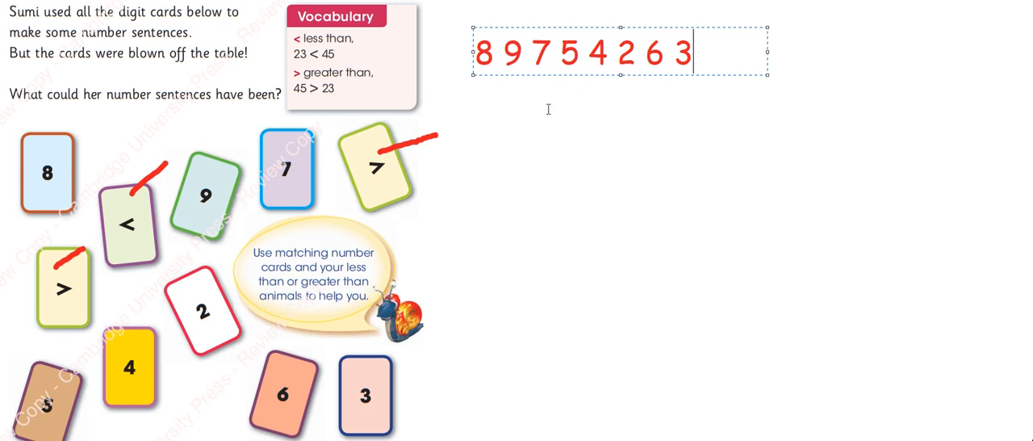
{"action": "mouse_move", "coordinate": [681, 79]}
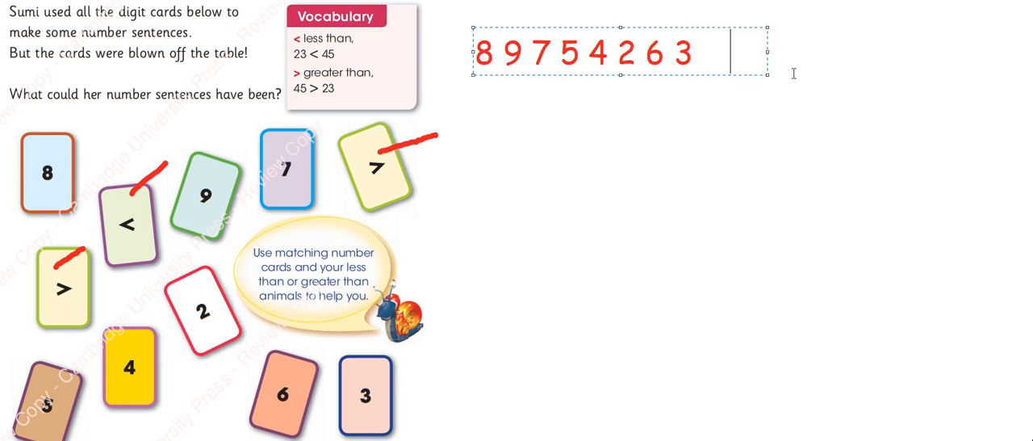
{"action": "mouse_move", "coordinate": [806, 208]}
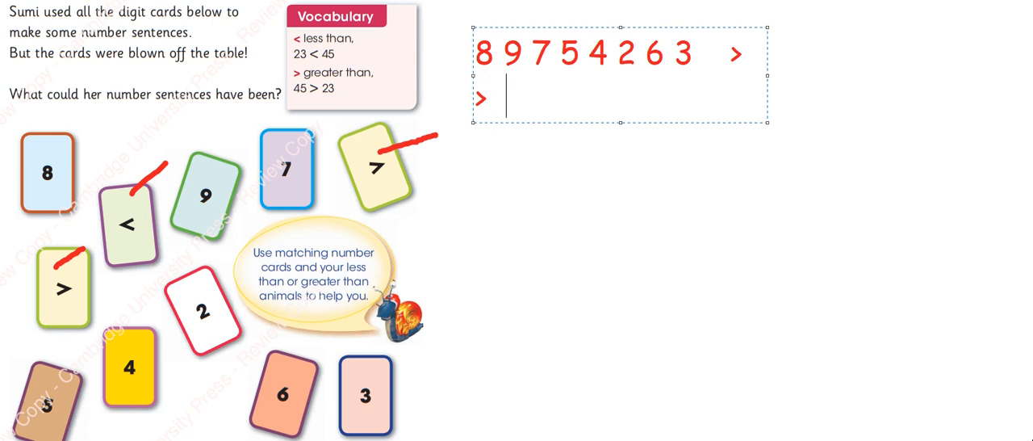
{"action": "type", "text": "<"}
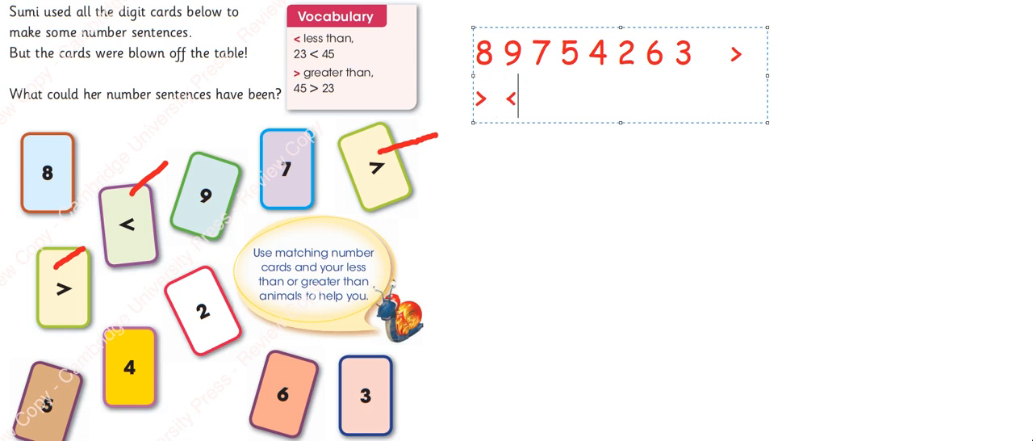
{"action": "mouse_move", "coordinate": [768, 77]}
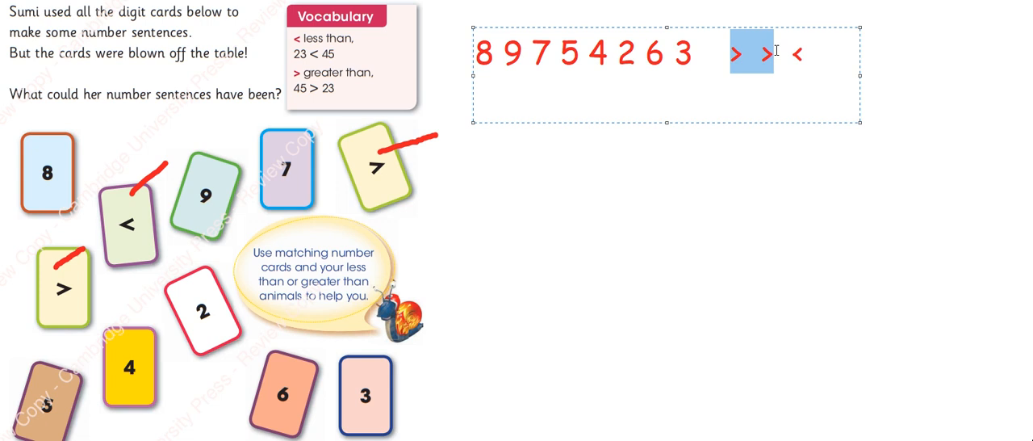
{"action": "mouse_move", "coordinate": [762, 66]}
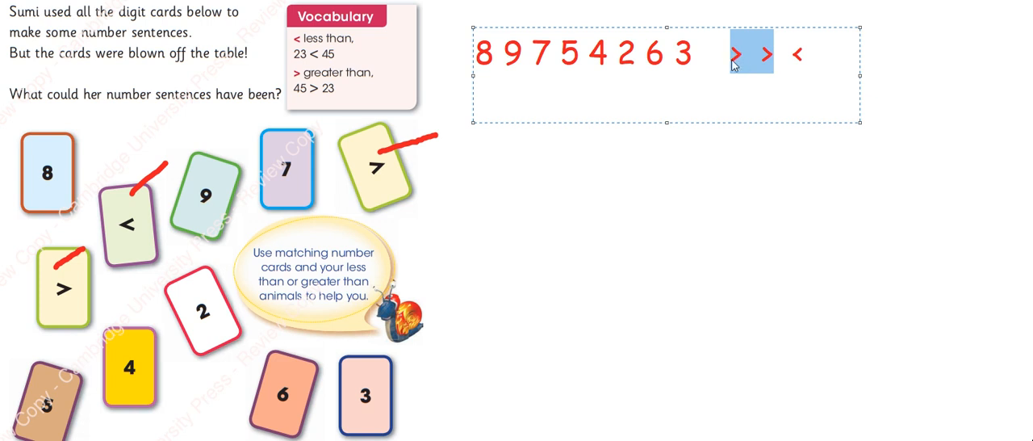
{"action": "mouse_move", "coordinate": [645, 186]}
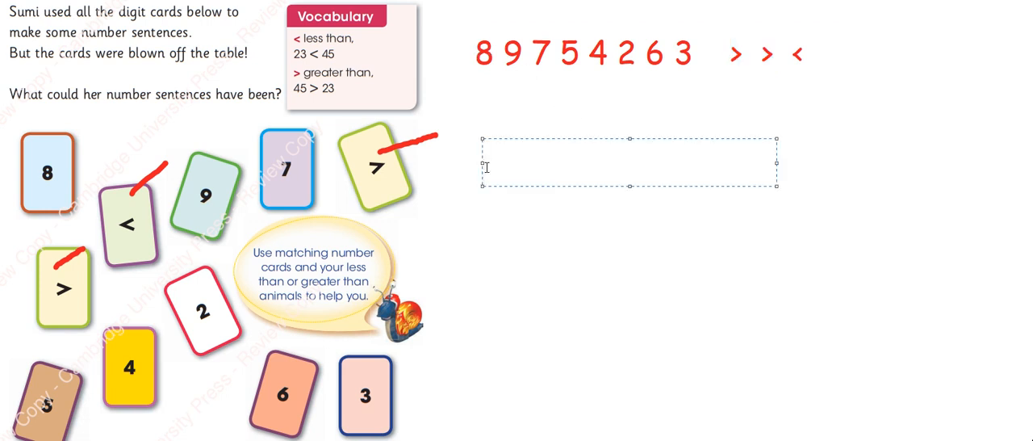
- Write the number sentence 89 > 75 in a new text box below the digit row
{"action": "type", "text": "89"}
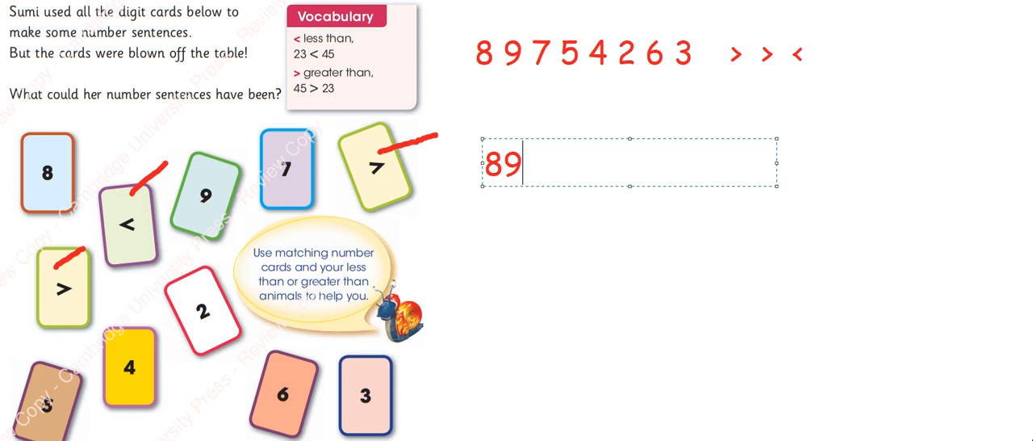
{"action": "type", "text": "> 7"}
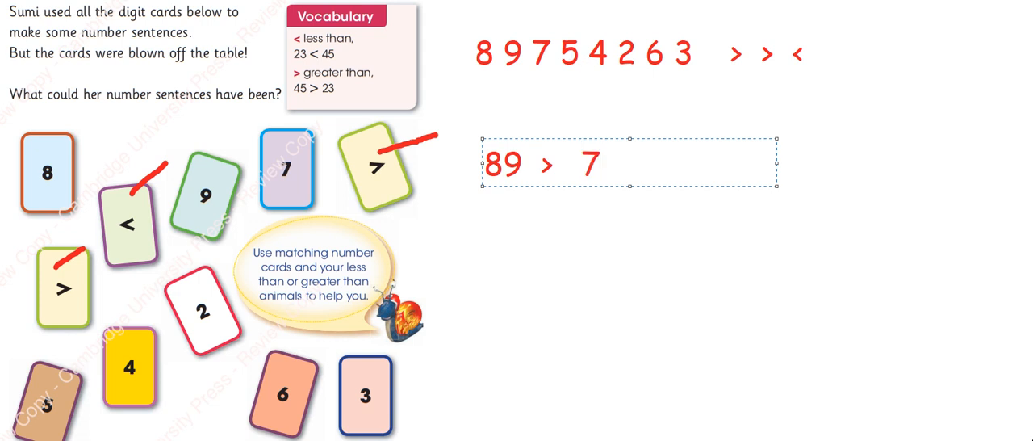
{"action": "type", "text": "5"}
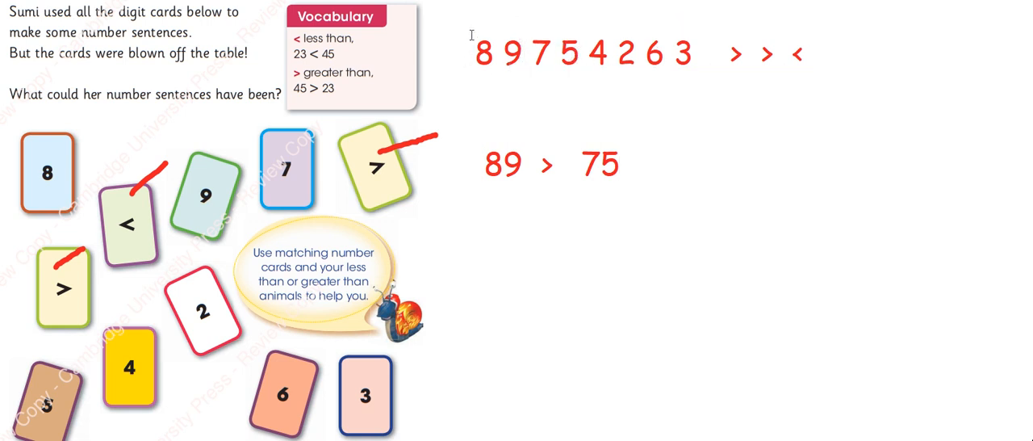
{"action": "mouse_move", "coordinate": [390, 10]}
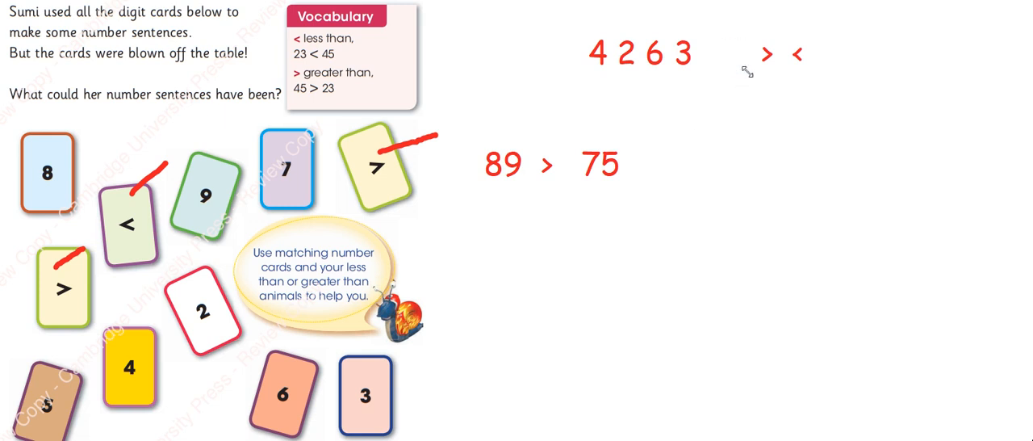
{"action": "mouse_move", "coordinate": [620, 87]}
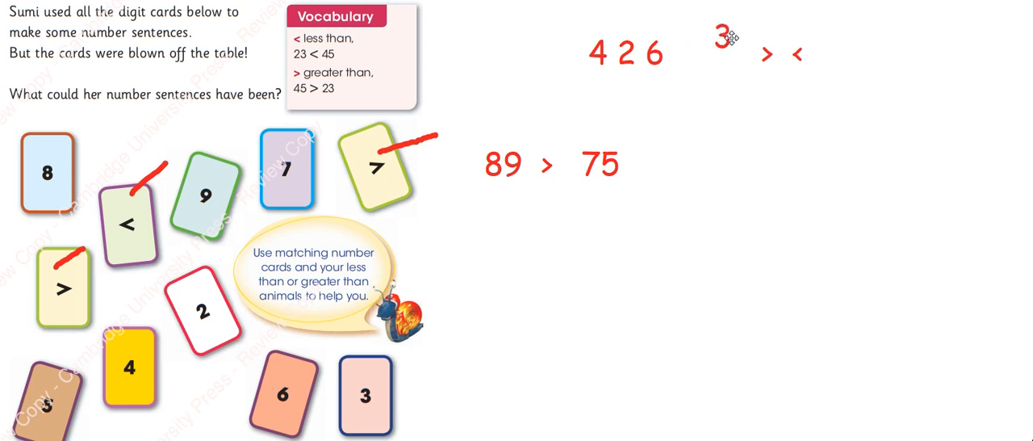
- Return the 3 to the digit row, then move the 6 onto a new line below 89 > 75
{"action": "left_click_drag", "start_coordinate": [720, 36], "coordinate": [690, 51]}
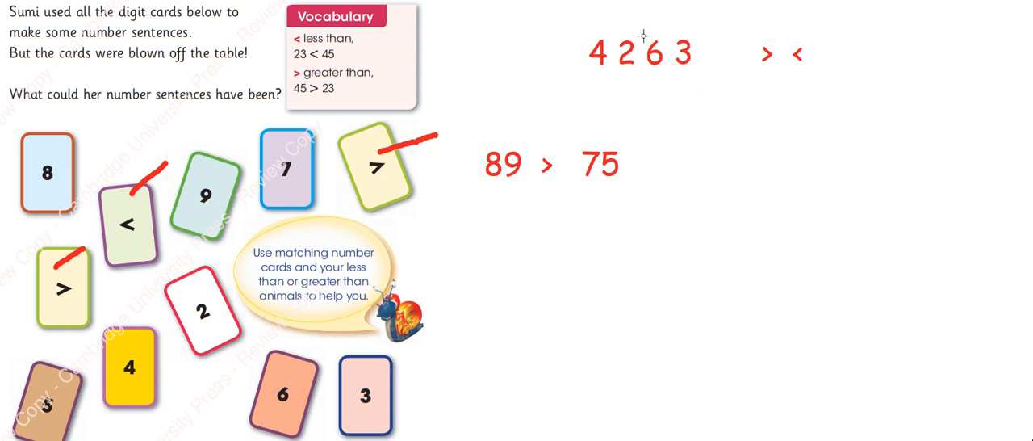
{"action": "left_click", "coordinate": [659, 53]}
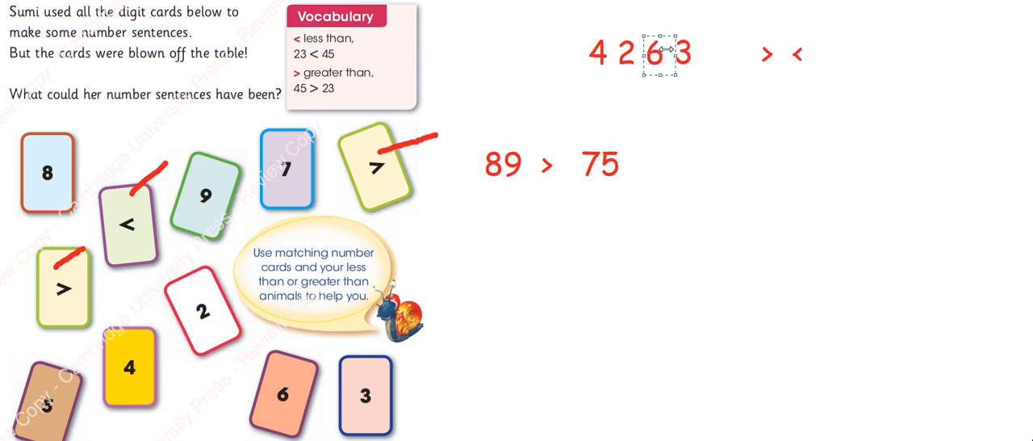
{"action": "left_click_drag", "start_coordinate": [658, 53], "coordinate": [501, 223]}
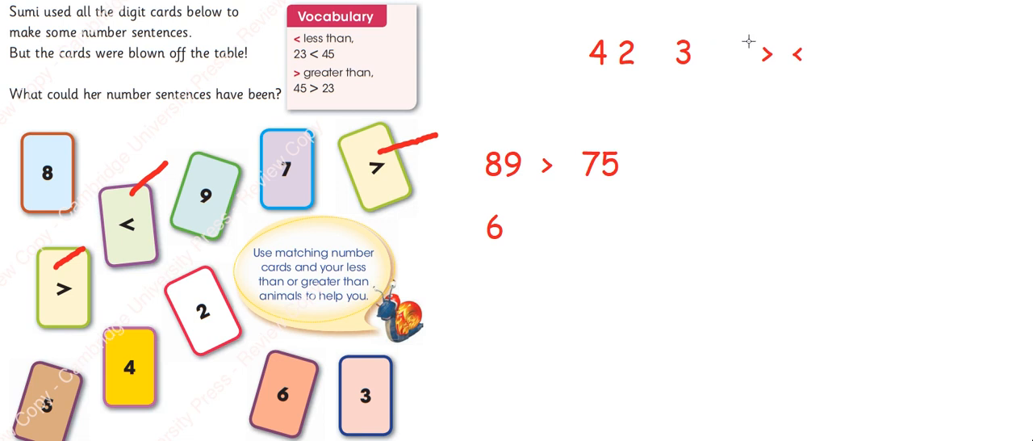
{"action": "left_click", "coordinate": [765, 54]}
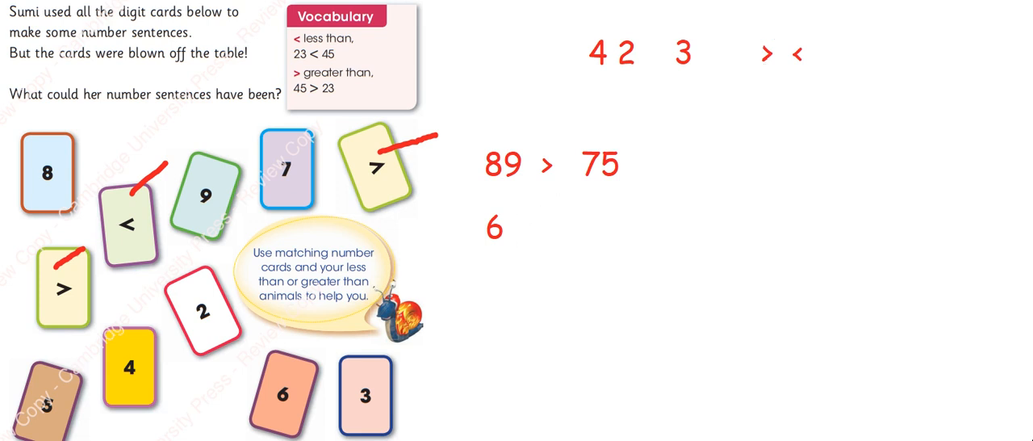
- Extend the 6 into the number sentence 6 > 4
{"action": "left_click", "coordinate": [654, 231]}
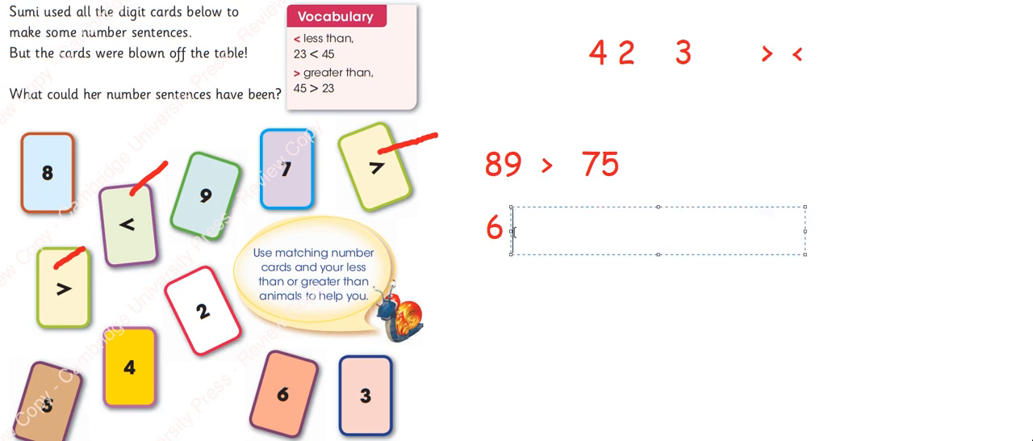
{"action": "type", "text": ">"}
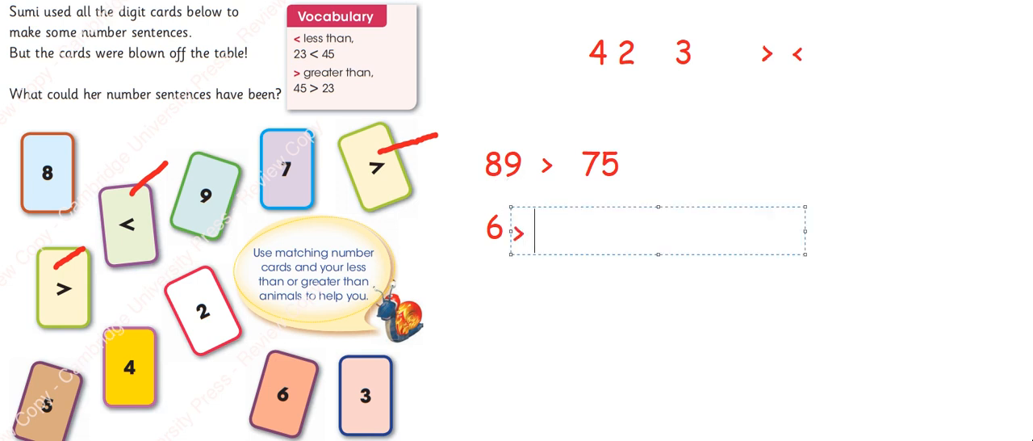
{"action": "type", "text": "4"}
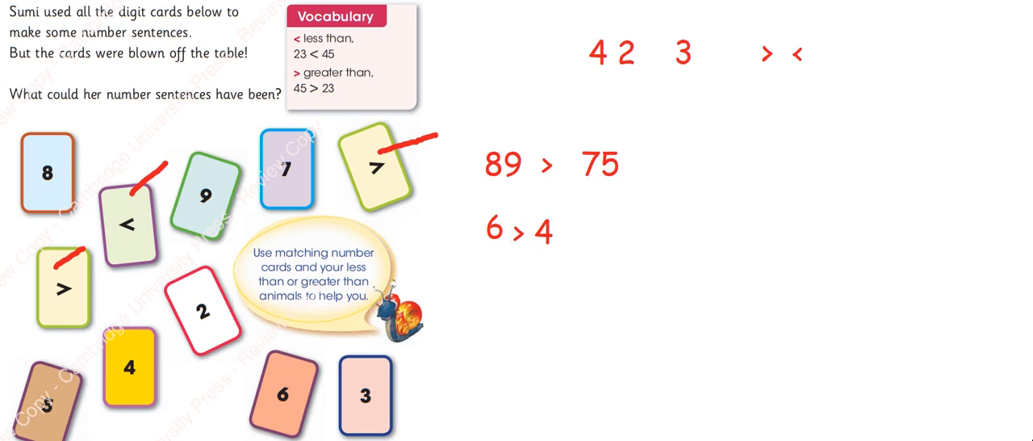
{"action": "left_click", "coordinate": [597, 51]}
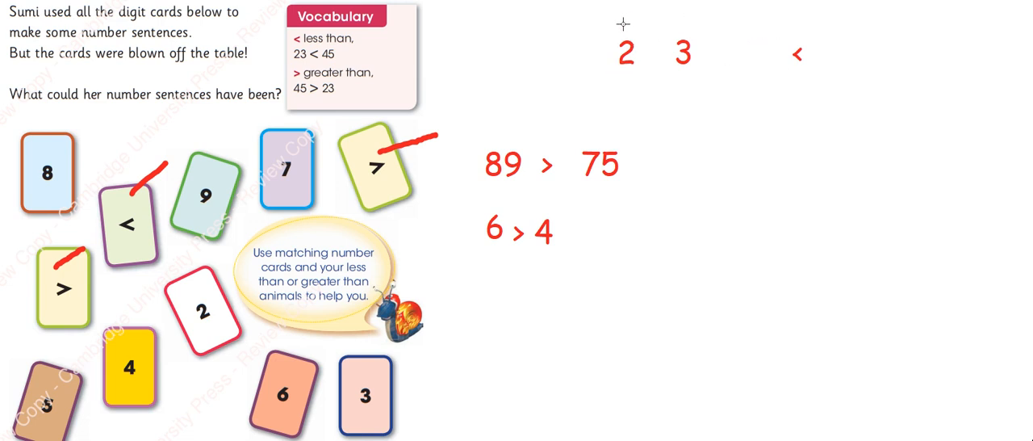
- Move the 2 and 3 below 6 > 4 and add < between them to form 2 < 3
{"action": "left_click", "coordinate": [626, 51]}
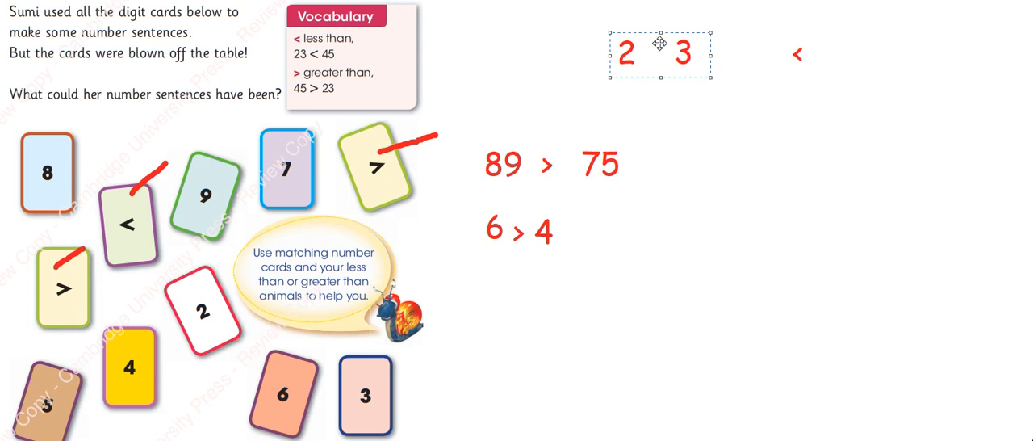
{"action": "left_click_drag", "start_coordinate": [659, 55], "coordinate": [527, 293]}
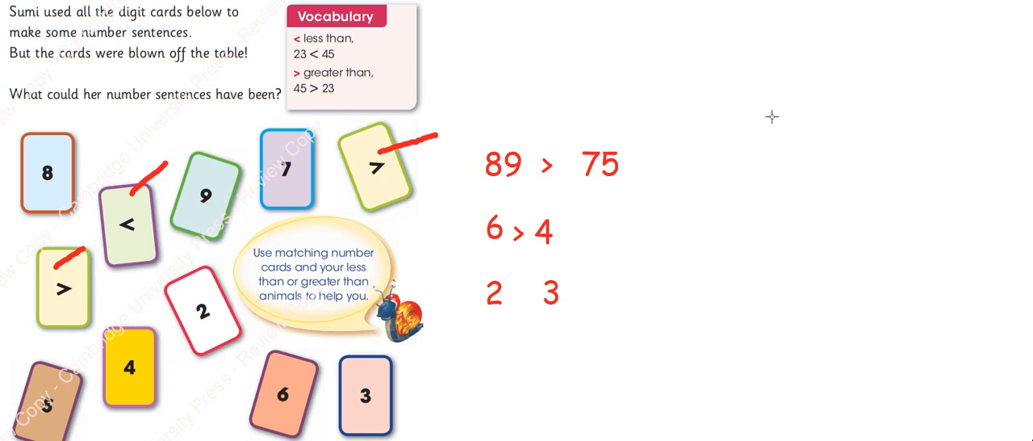
{"action": "mouse_move", "coordinate": [771, 116]}
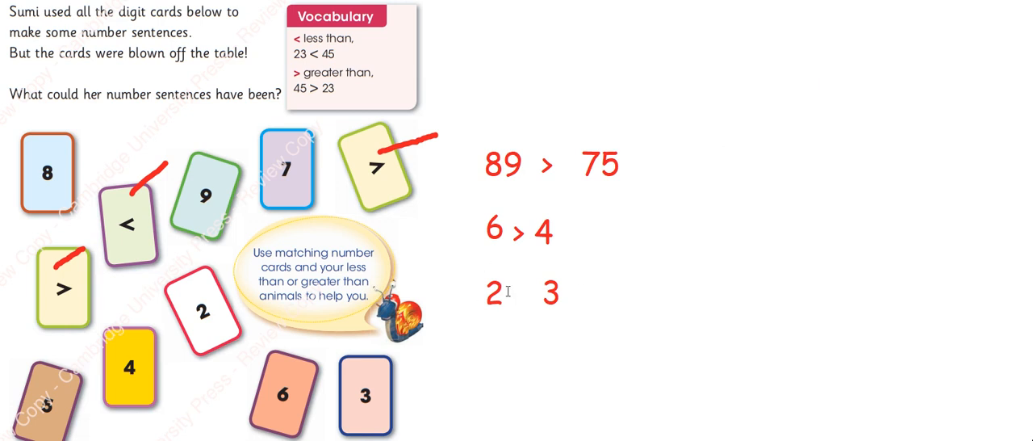
{"action": "type", "text": "<"}
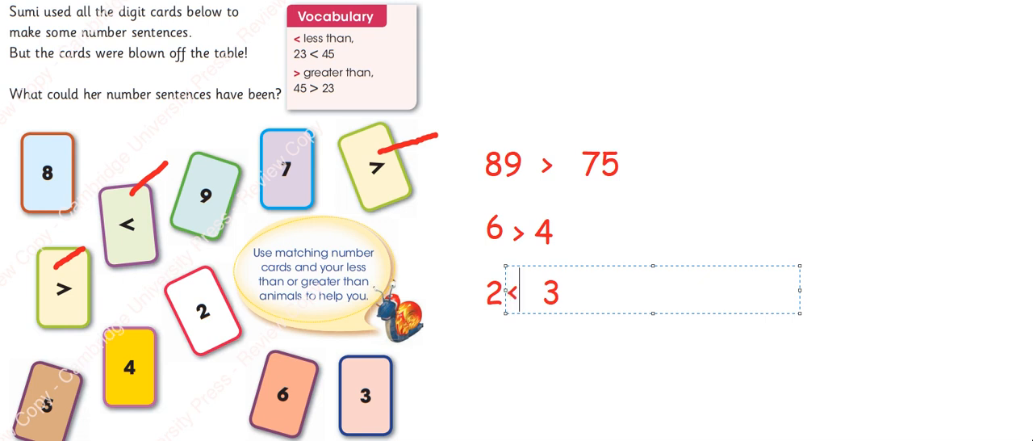
{"action": "mouse_move", "coordinate": [436, 147]}
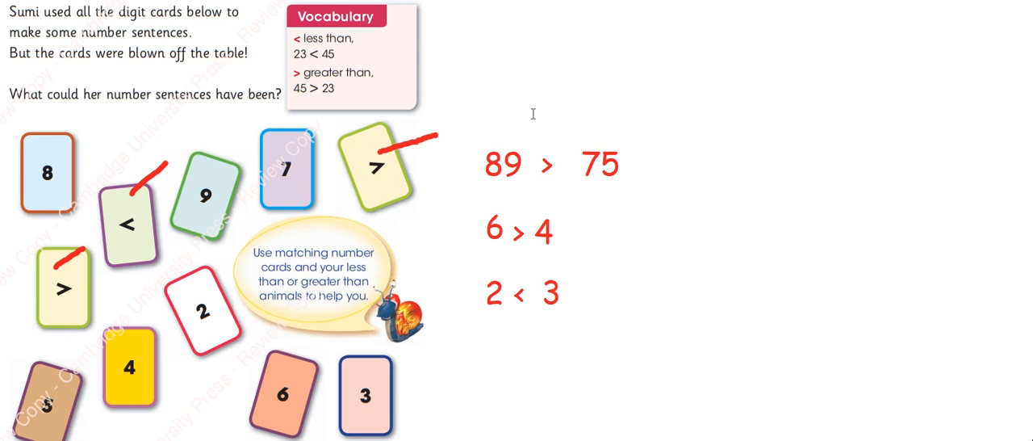
{"action": "mouse_move", "coordinate": [534, 174]}
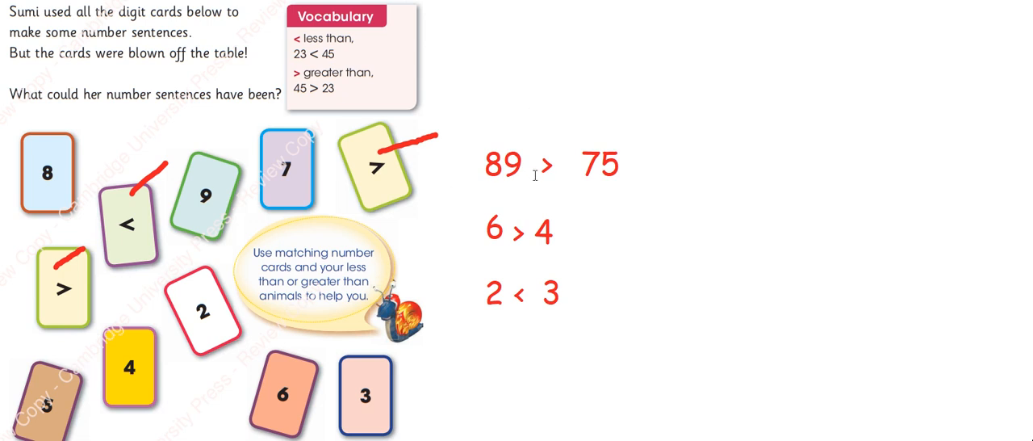